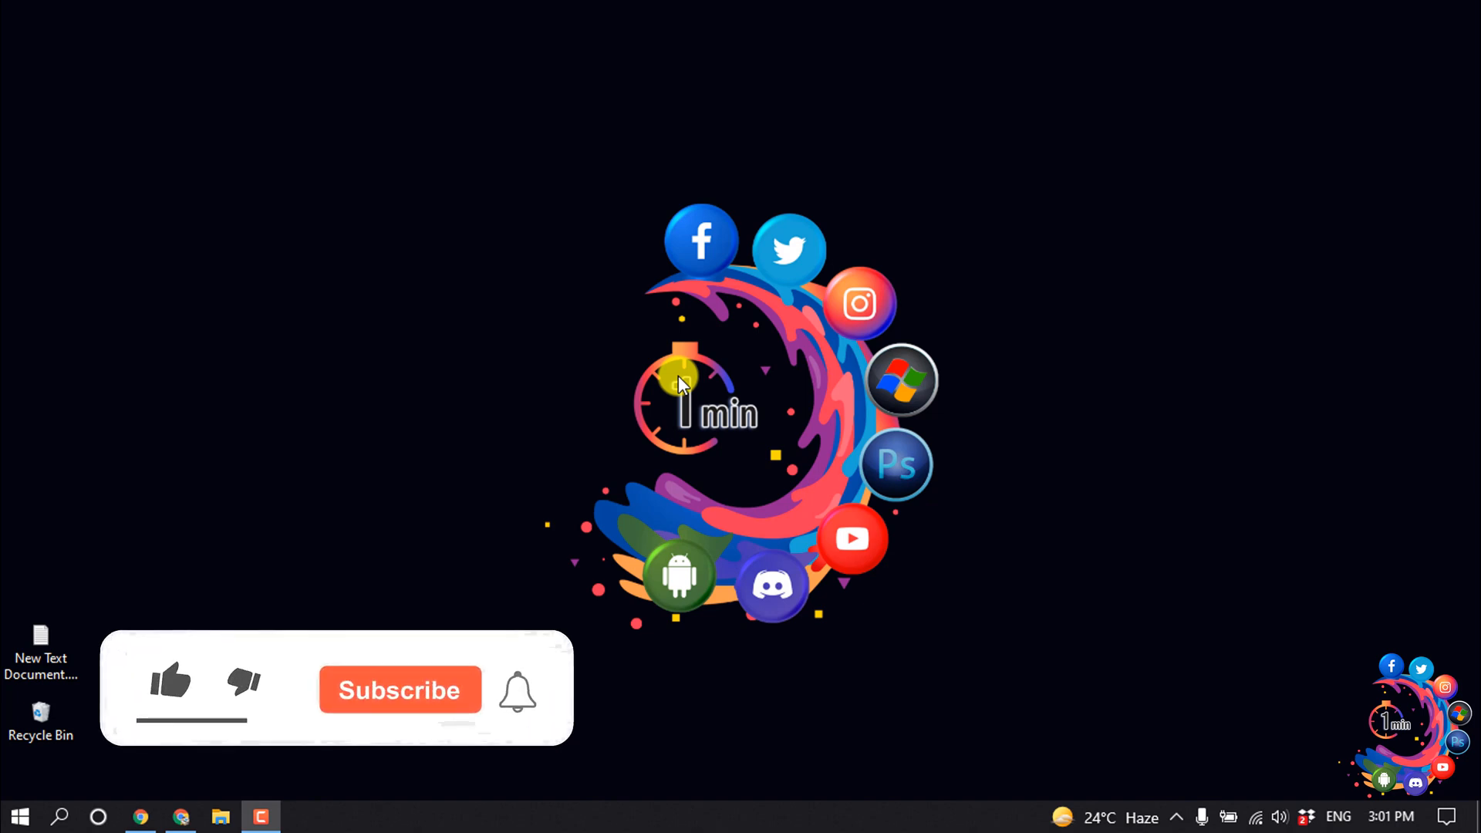
Step: Open the howto1minute.com wp-admin Dashboard in the browser
left_click(169, 681)
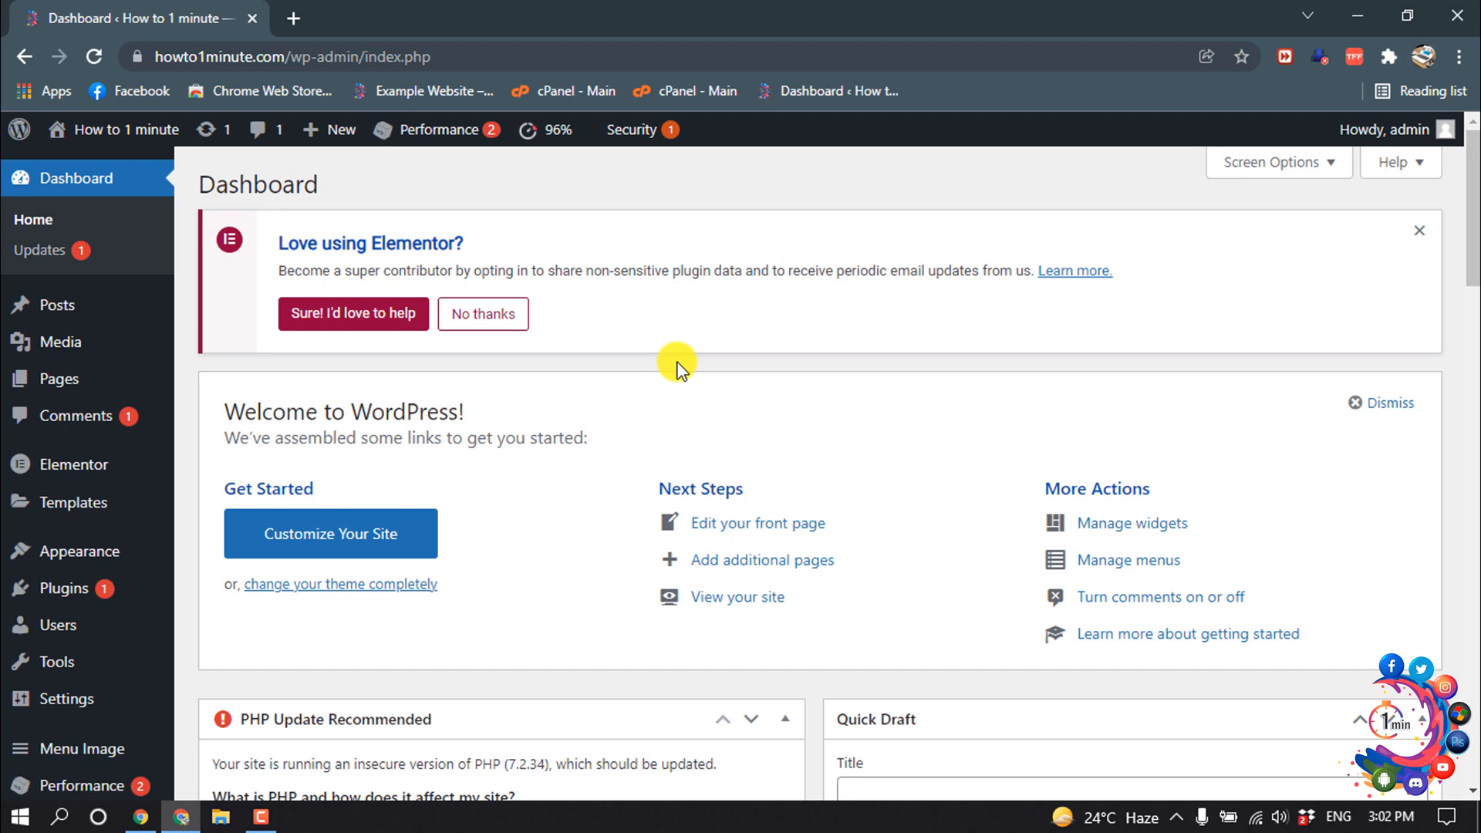
mouse_move(63, 588)
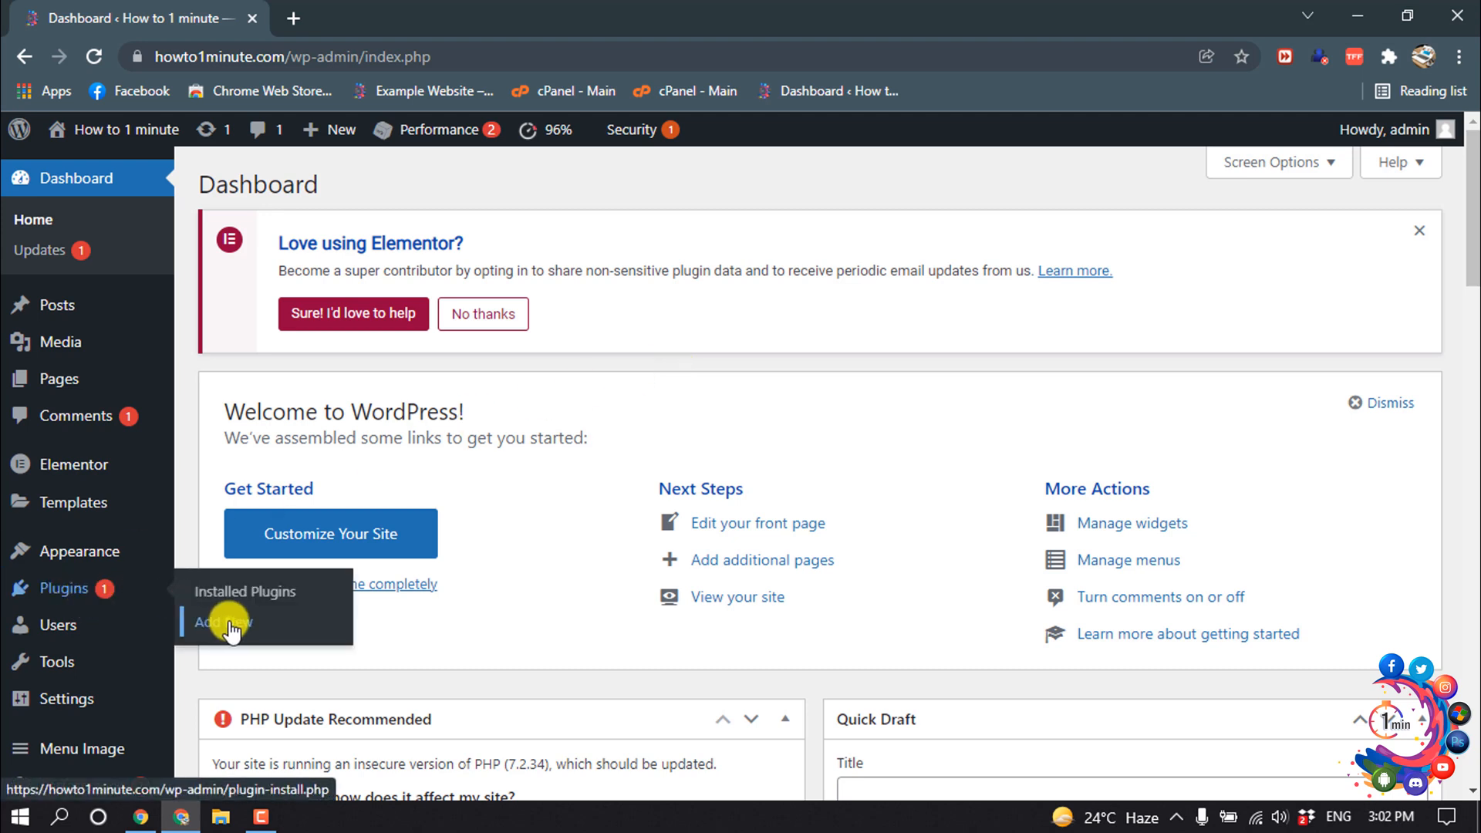
Step: Search Plugins > Add New for 'redirection'
left_click(217, 621)
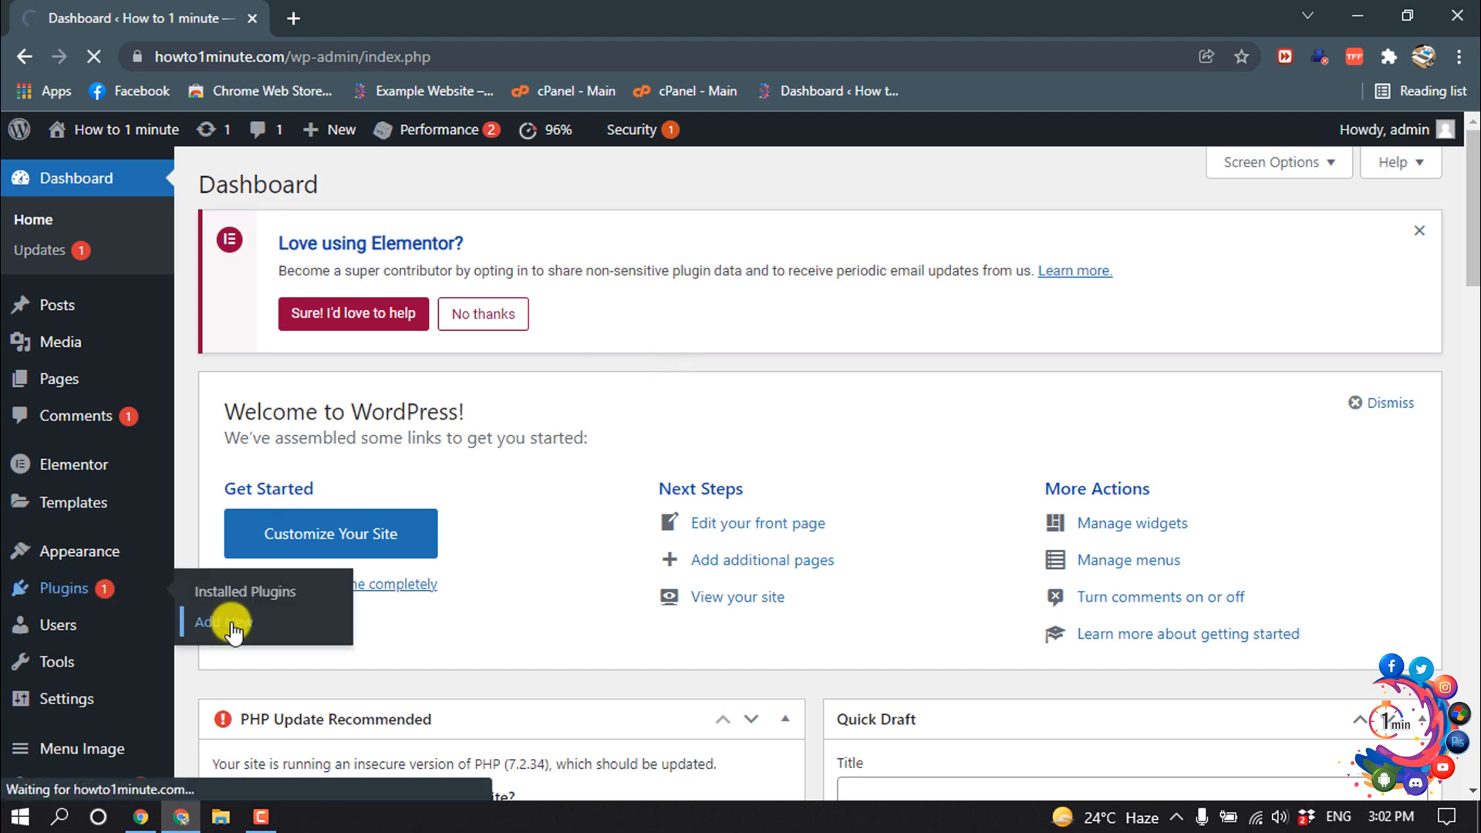
left_click(211, 621)
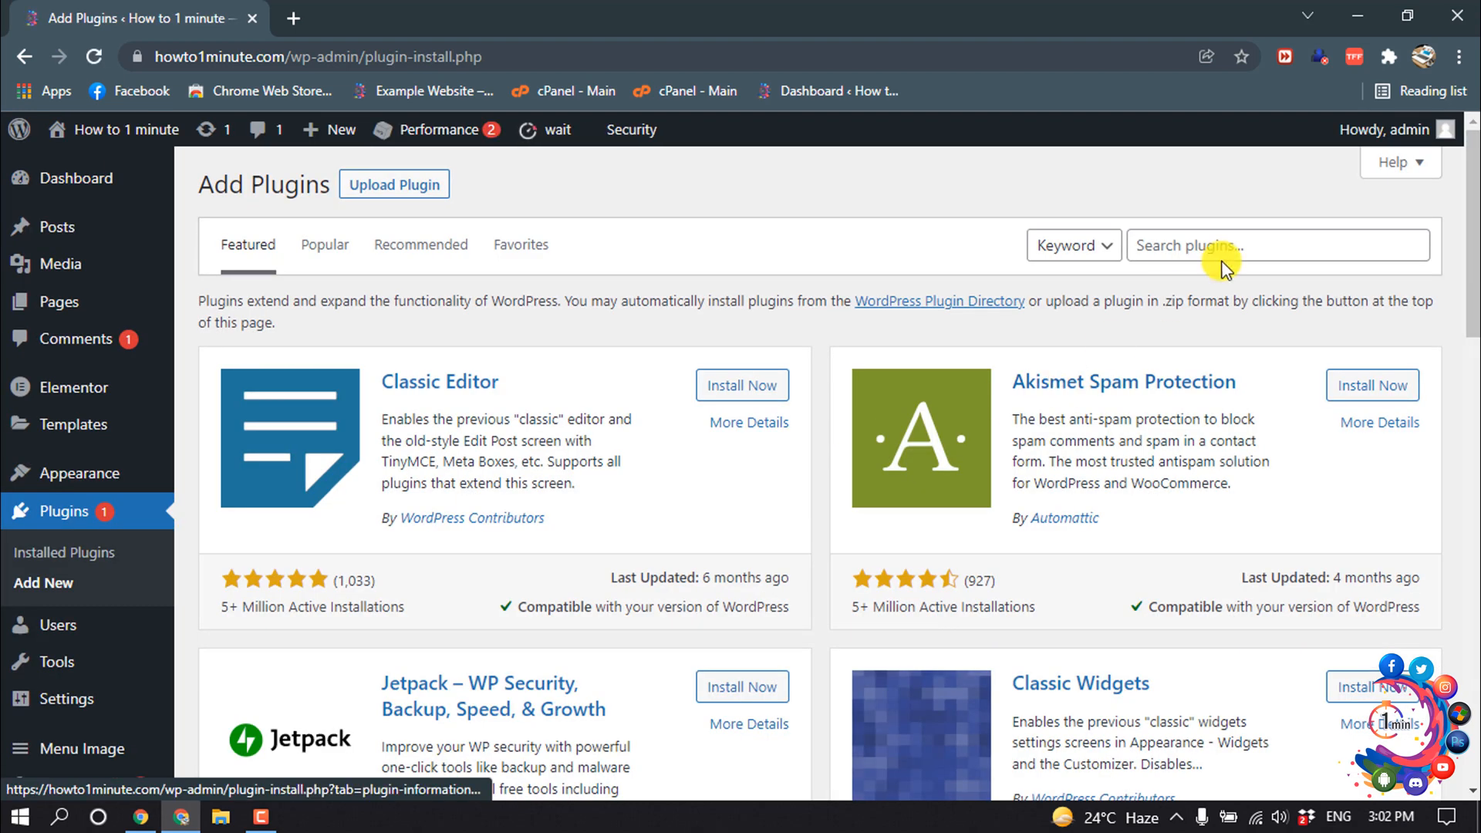
left_click(1275, 245)
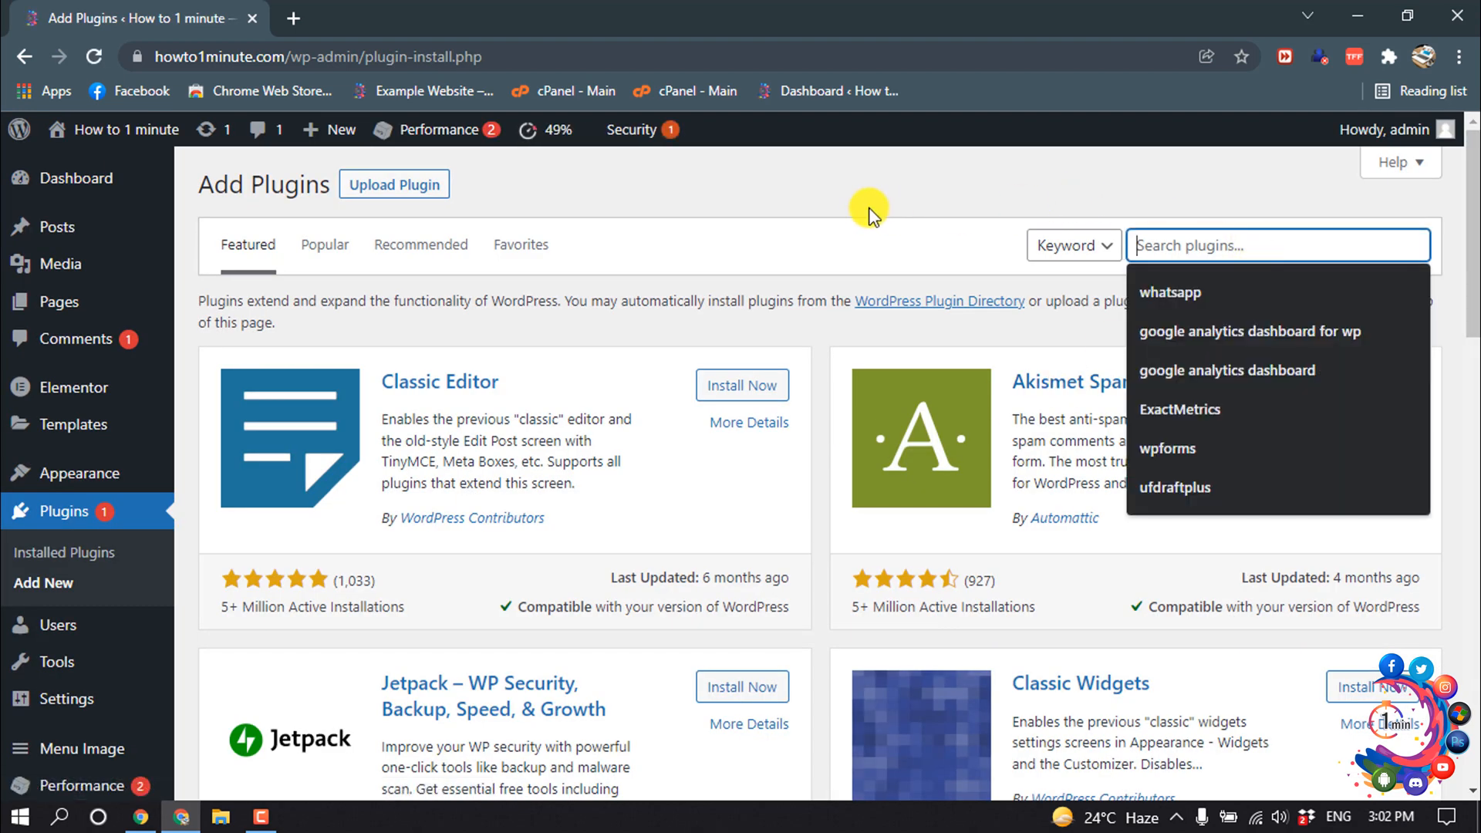
type("redirec")
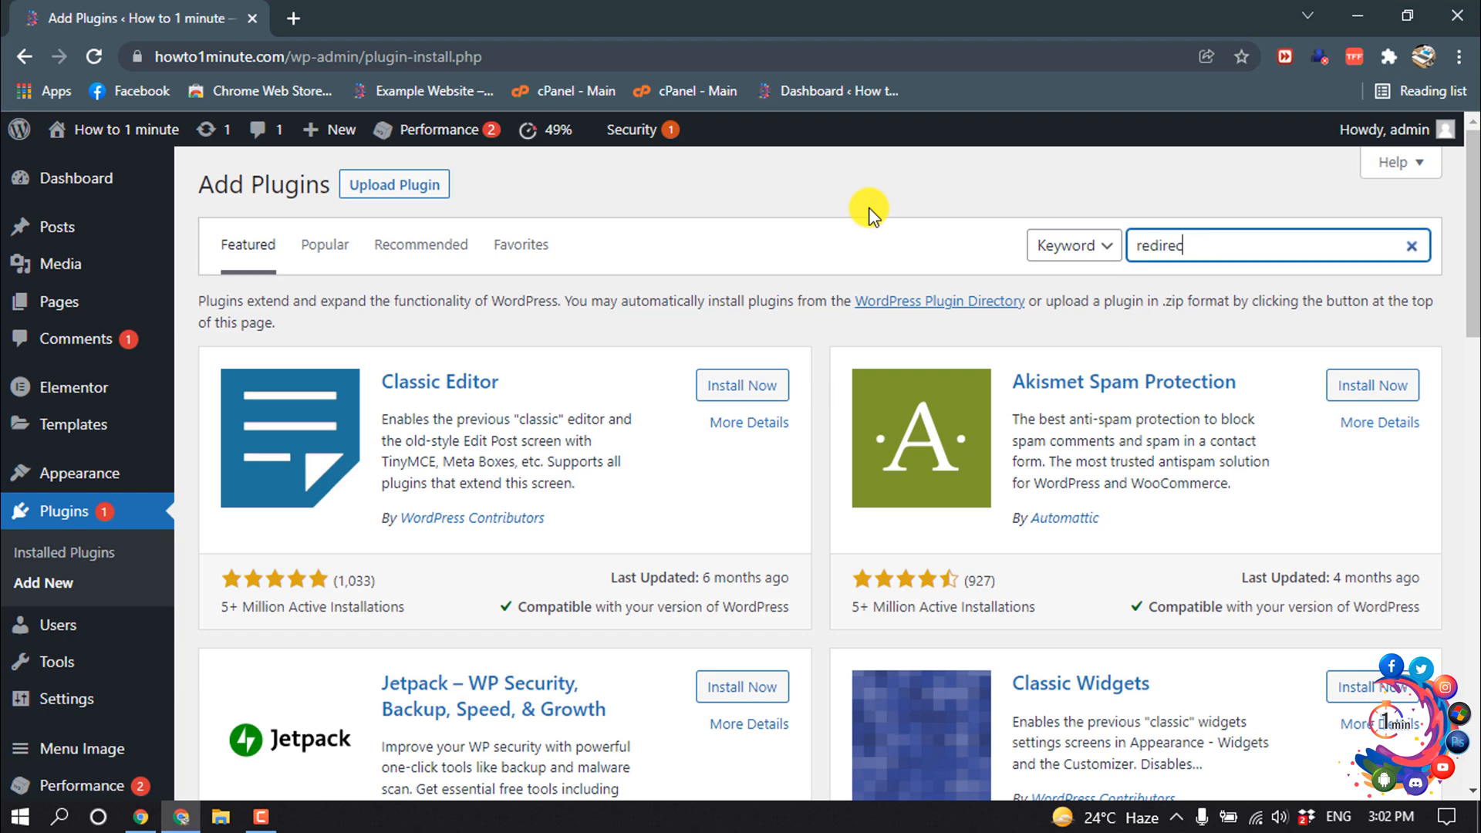
key("Enter")
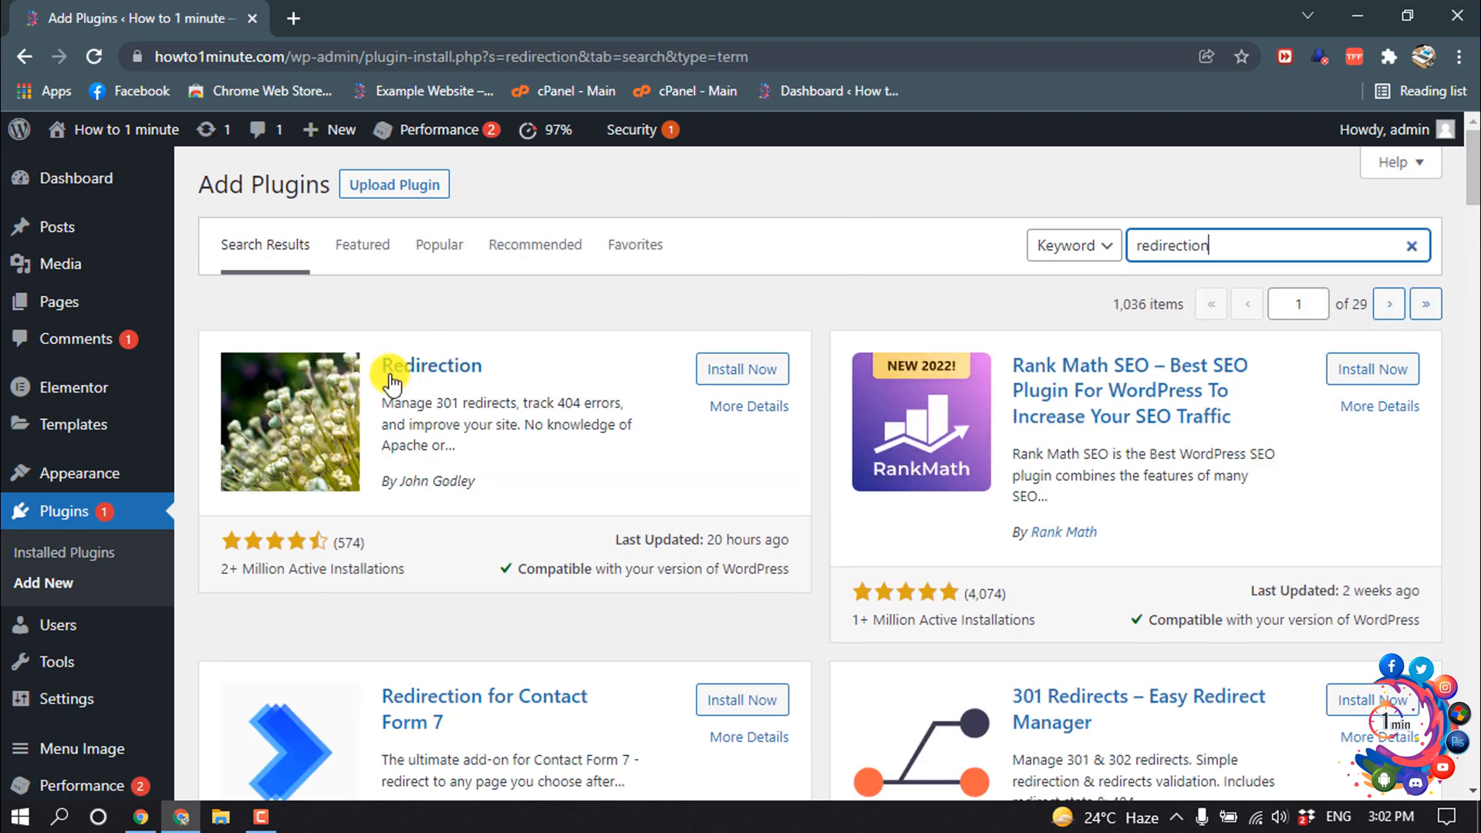
mouse_move(219, 580)
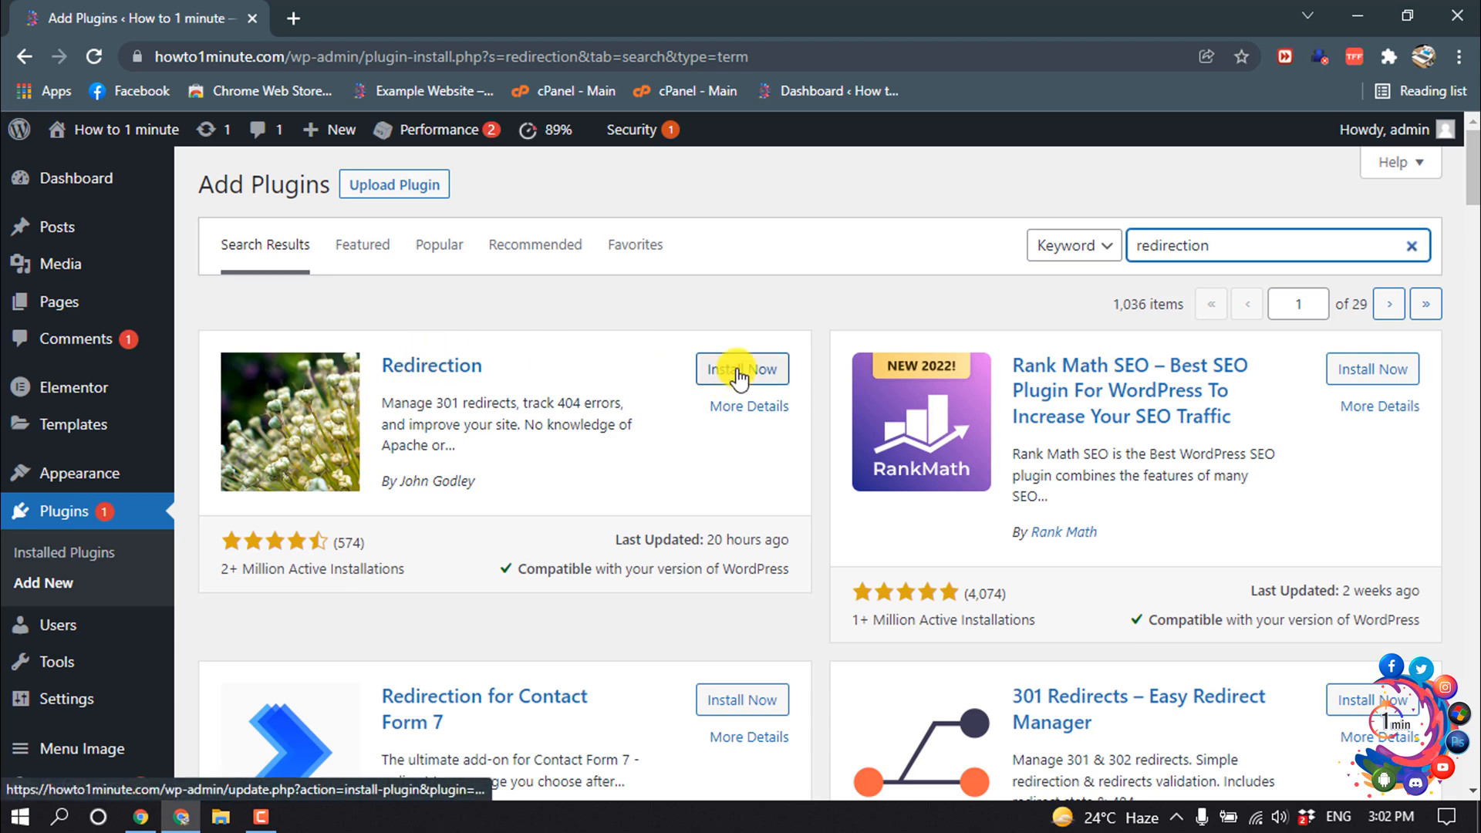
Step: Install the Redirection plugin from its result card and activate it
left_click(742, 369)
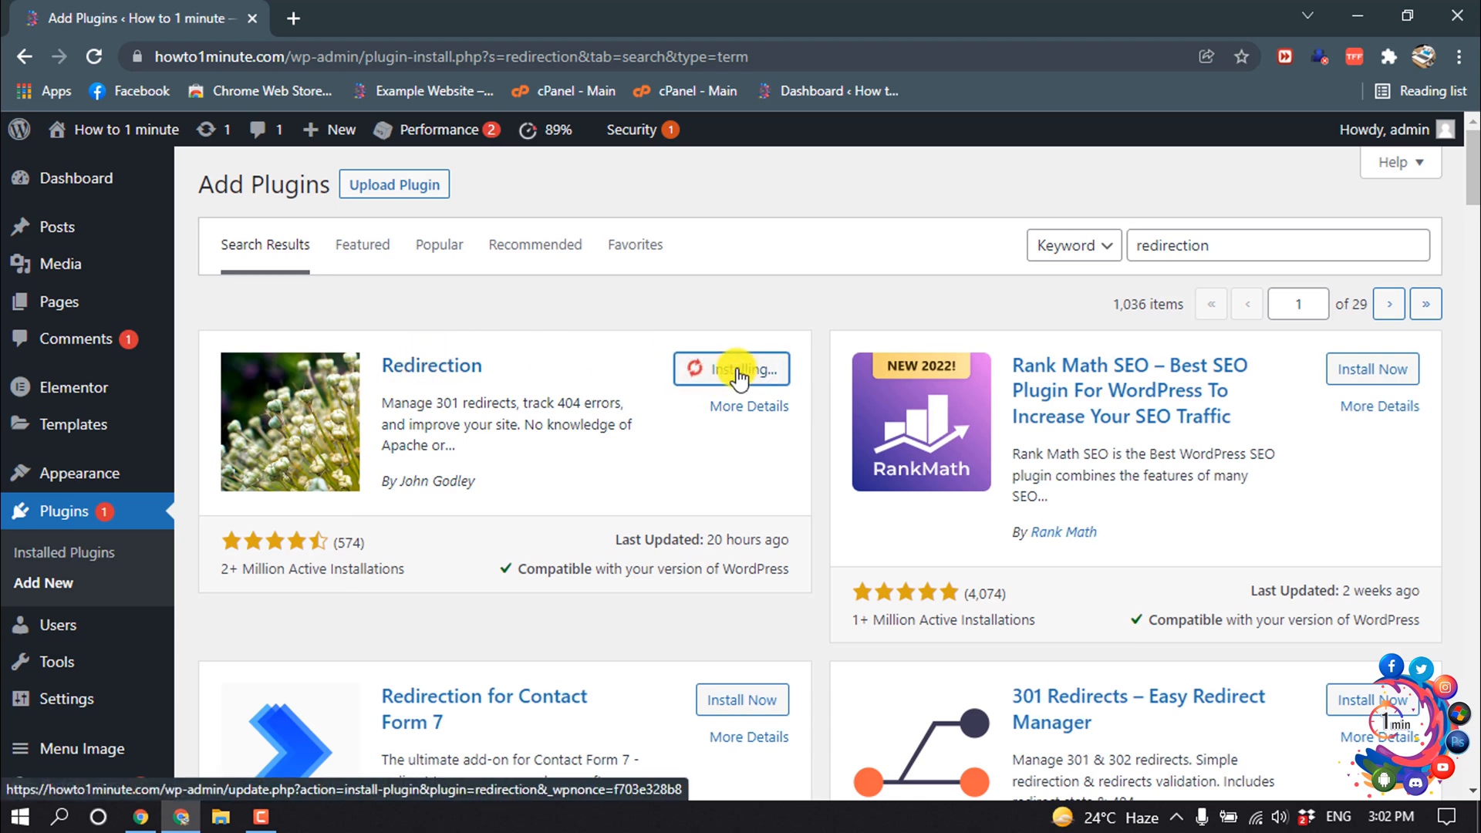
mouse_move(570, 460)
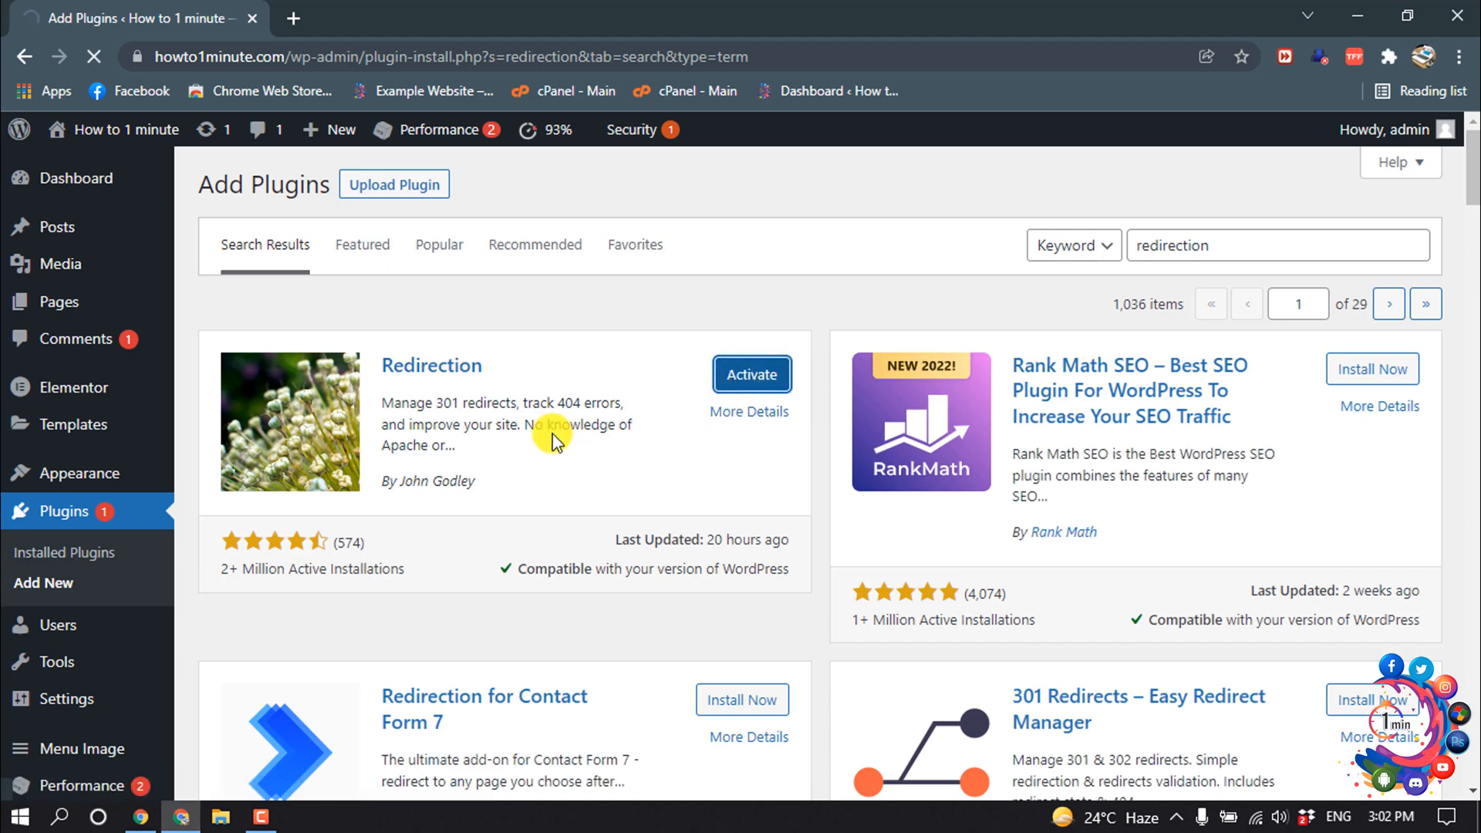
left_click(751, 374)
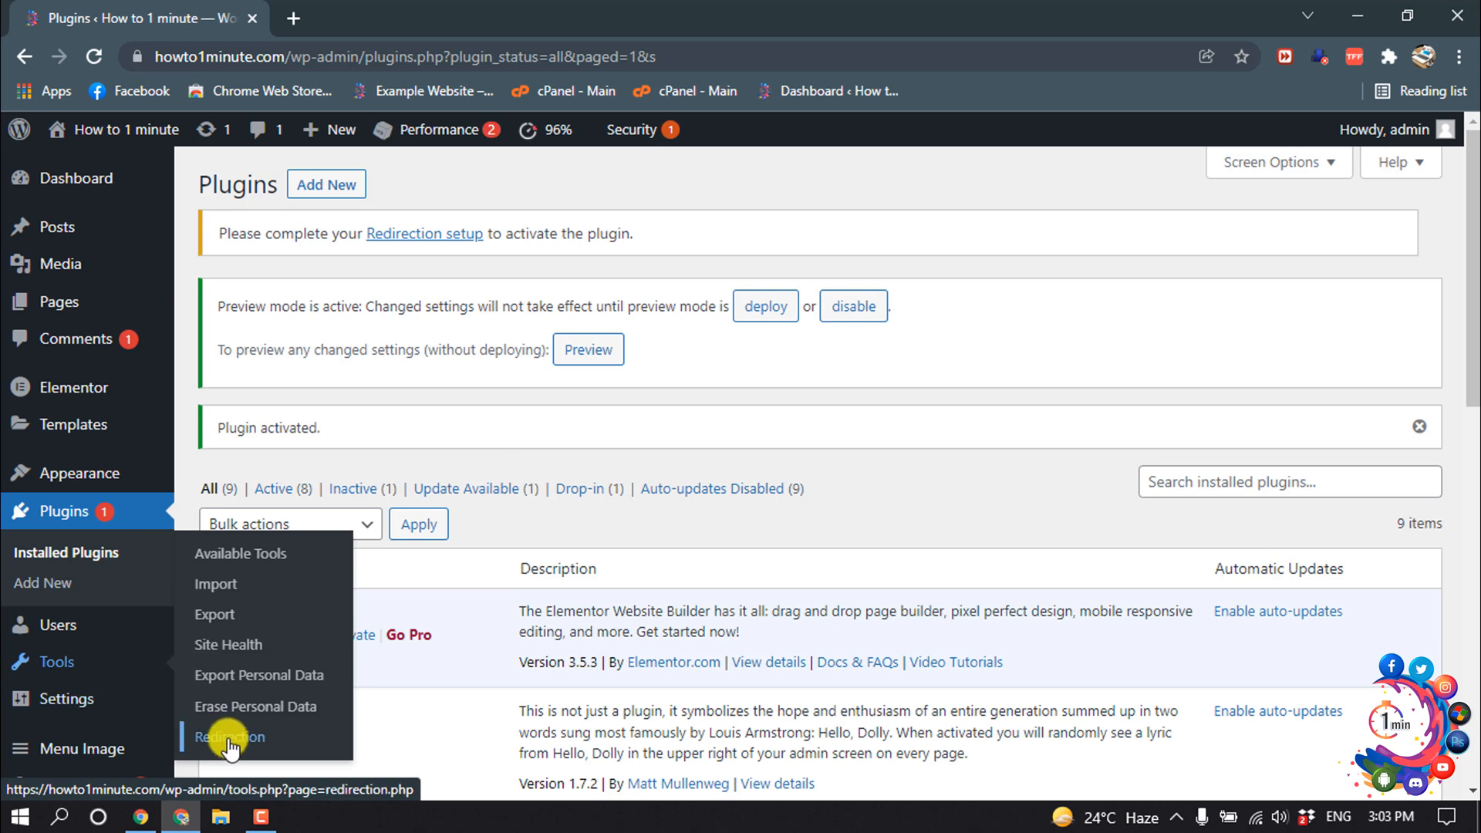
Step: Run the Tools > Redirection setup wizard from Start Setup through Finished
left_click(230, 736)
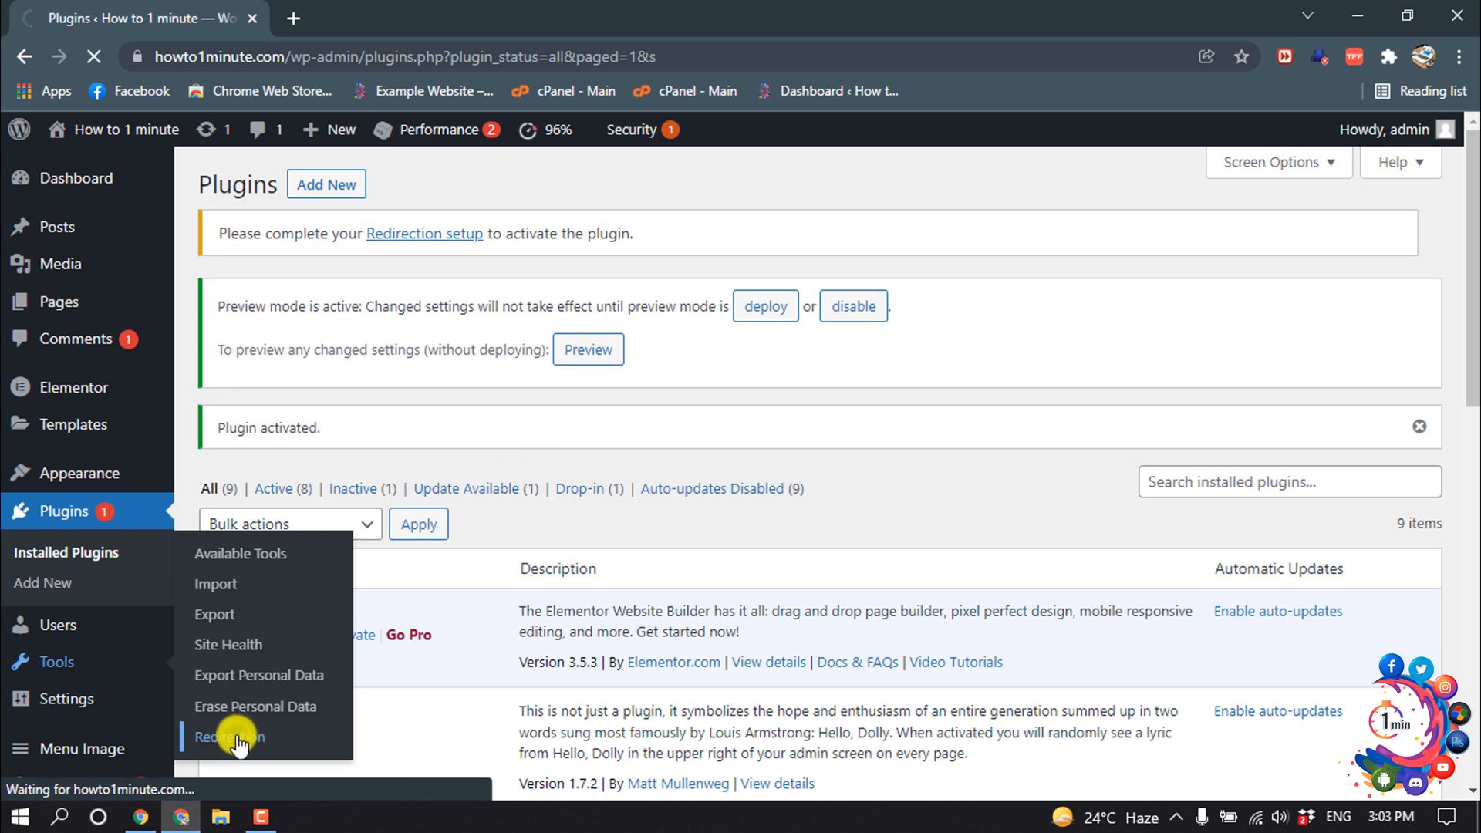
left_click(228, 737)
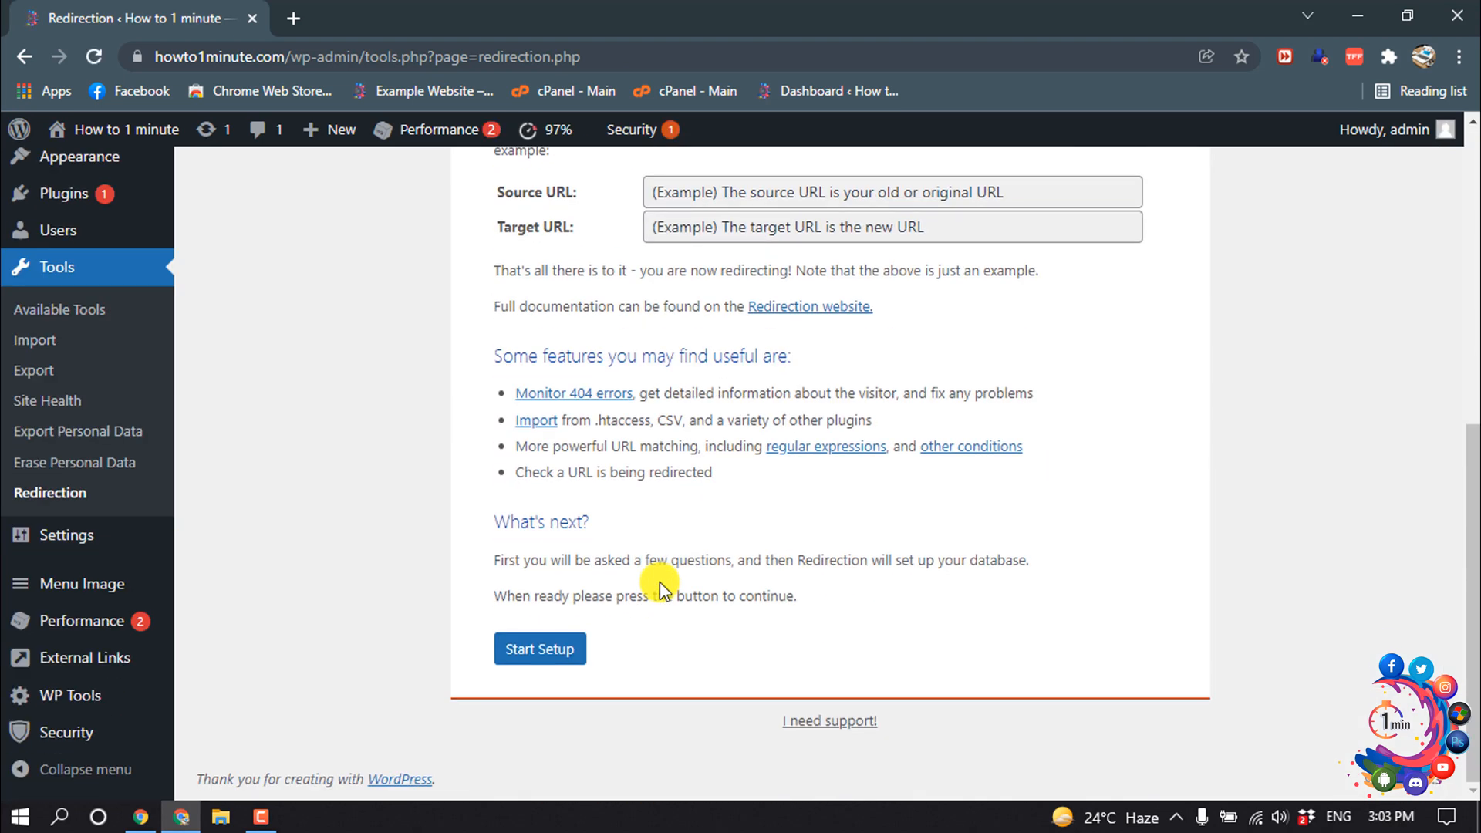
left_click(539, 648)
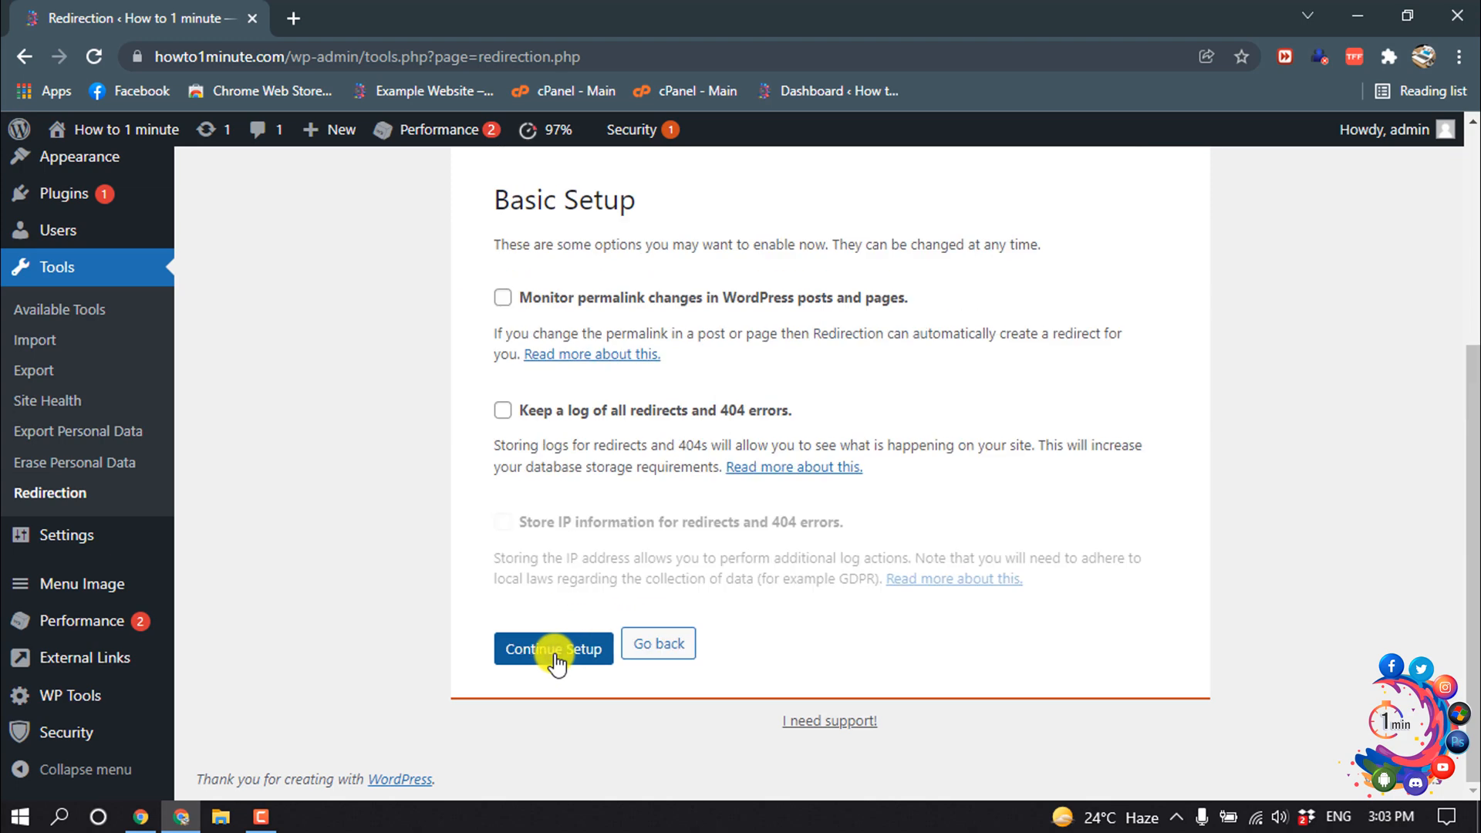
left_click(554, 648)
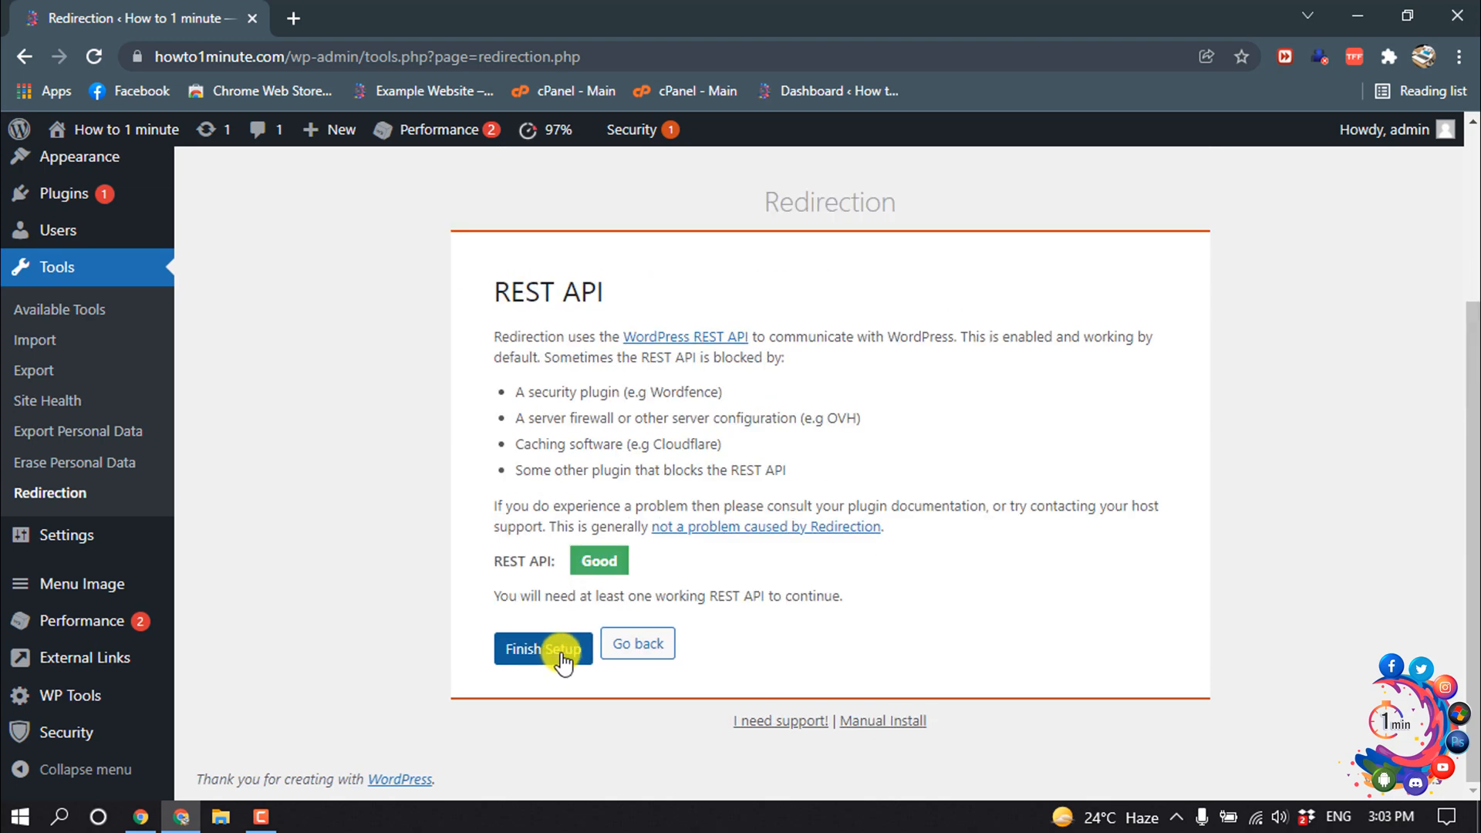
left_click(543, 649)
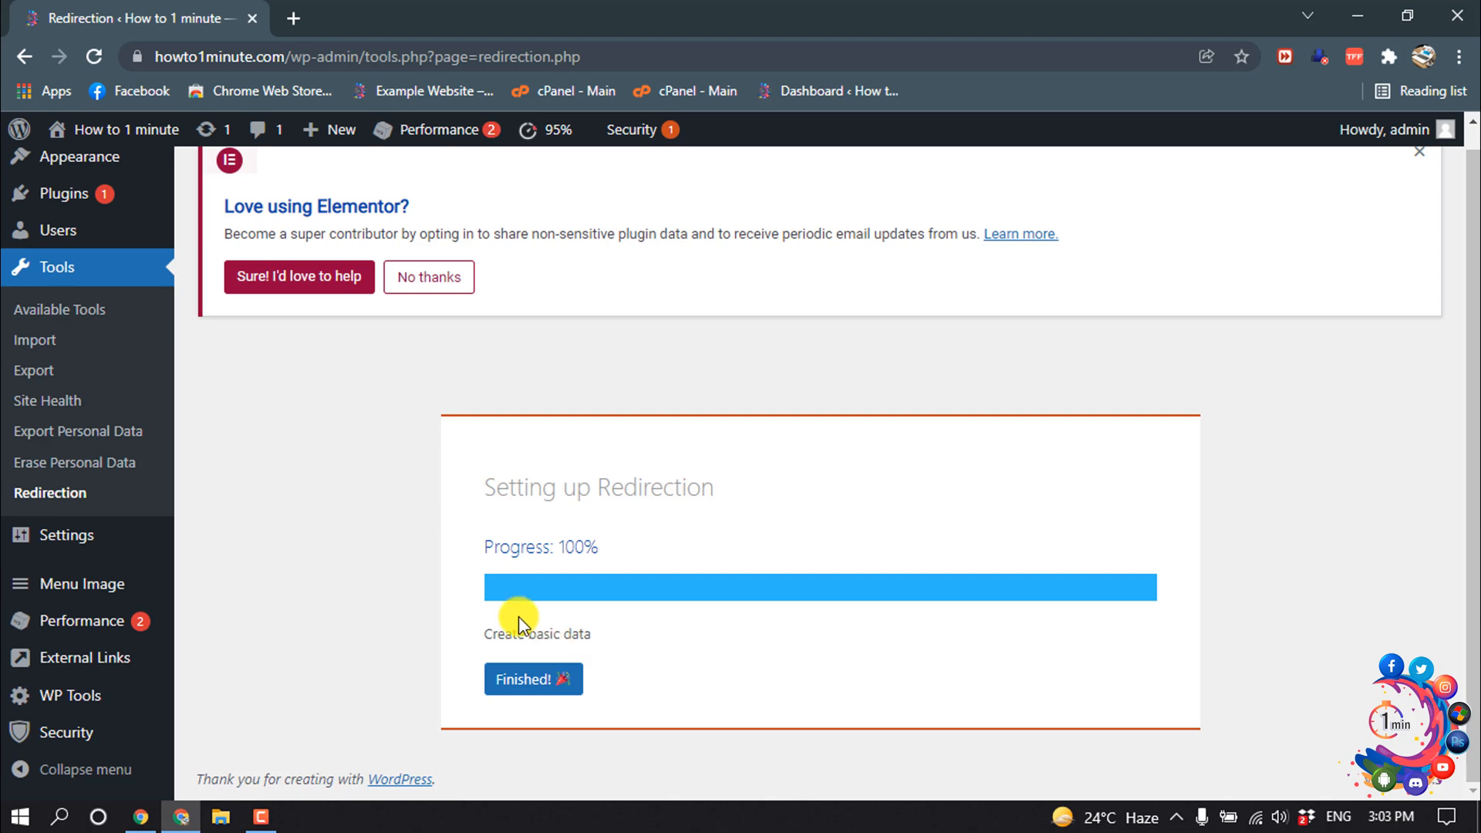
left_click(533, 679)
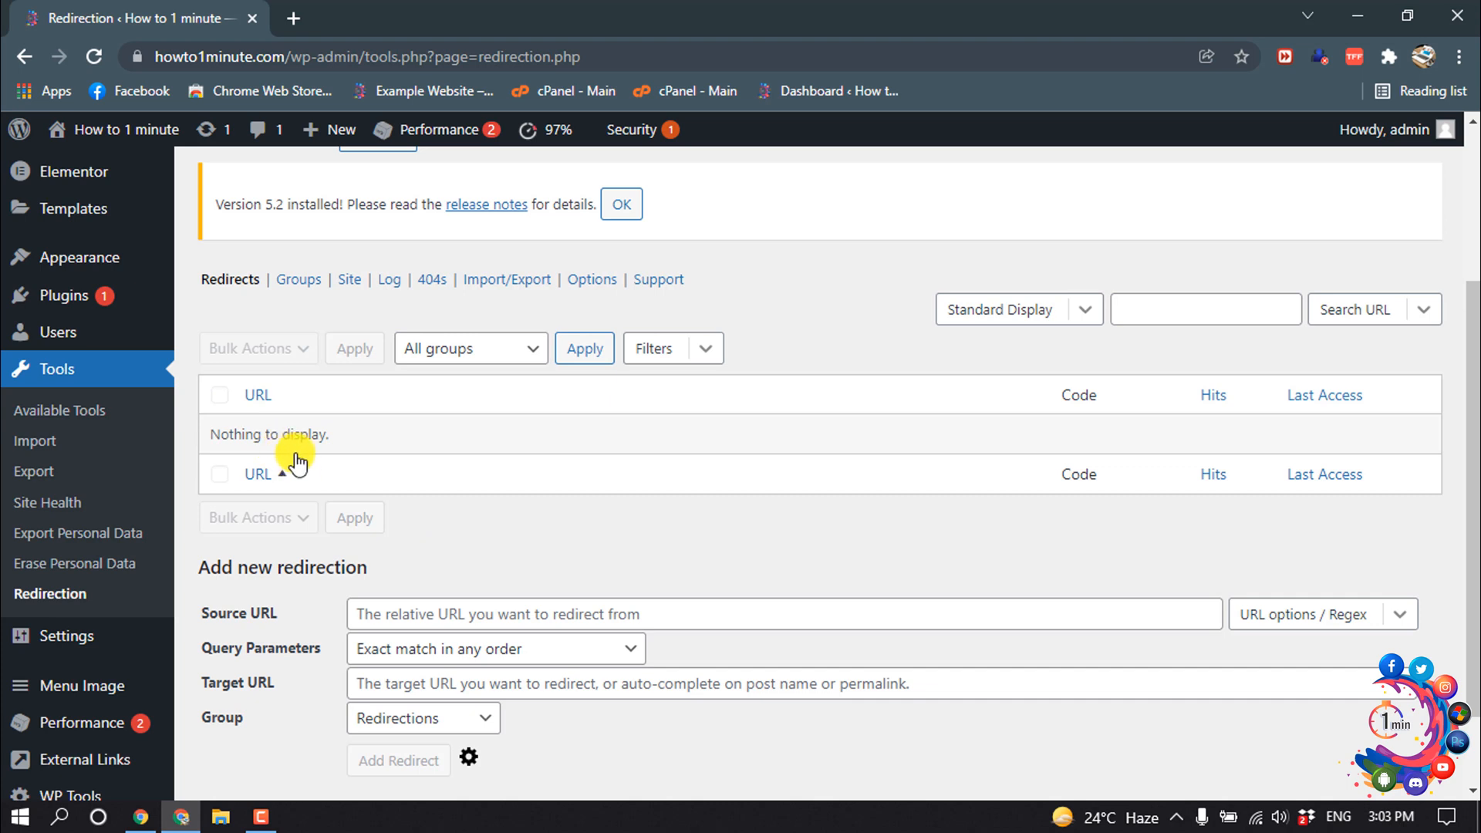
left_click(619, 203)
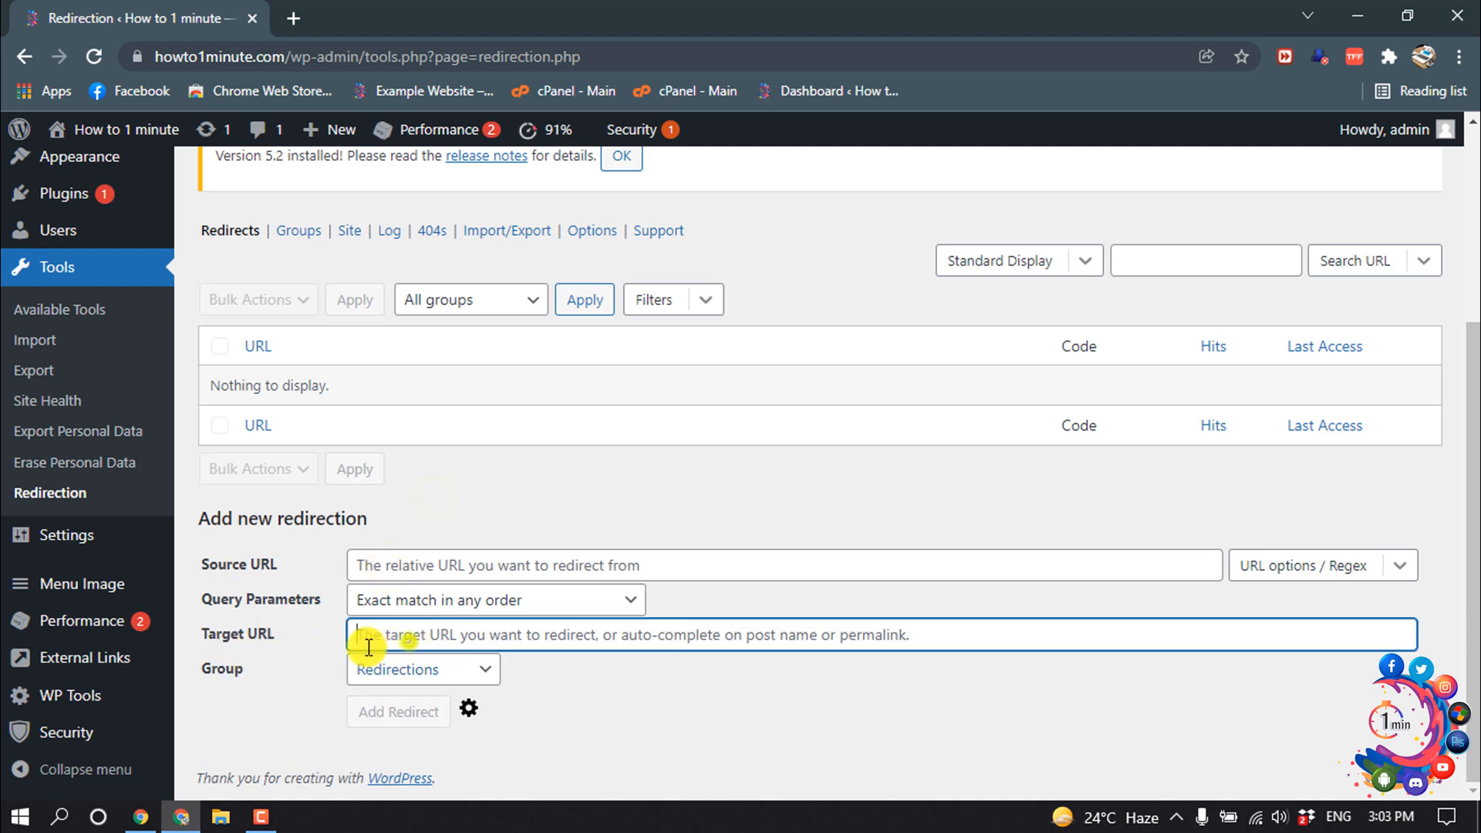
left_click(782, 564)
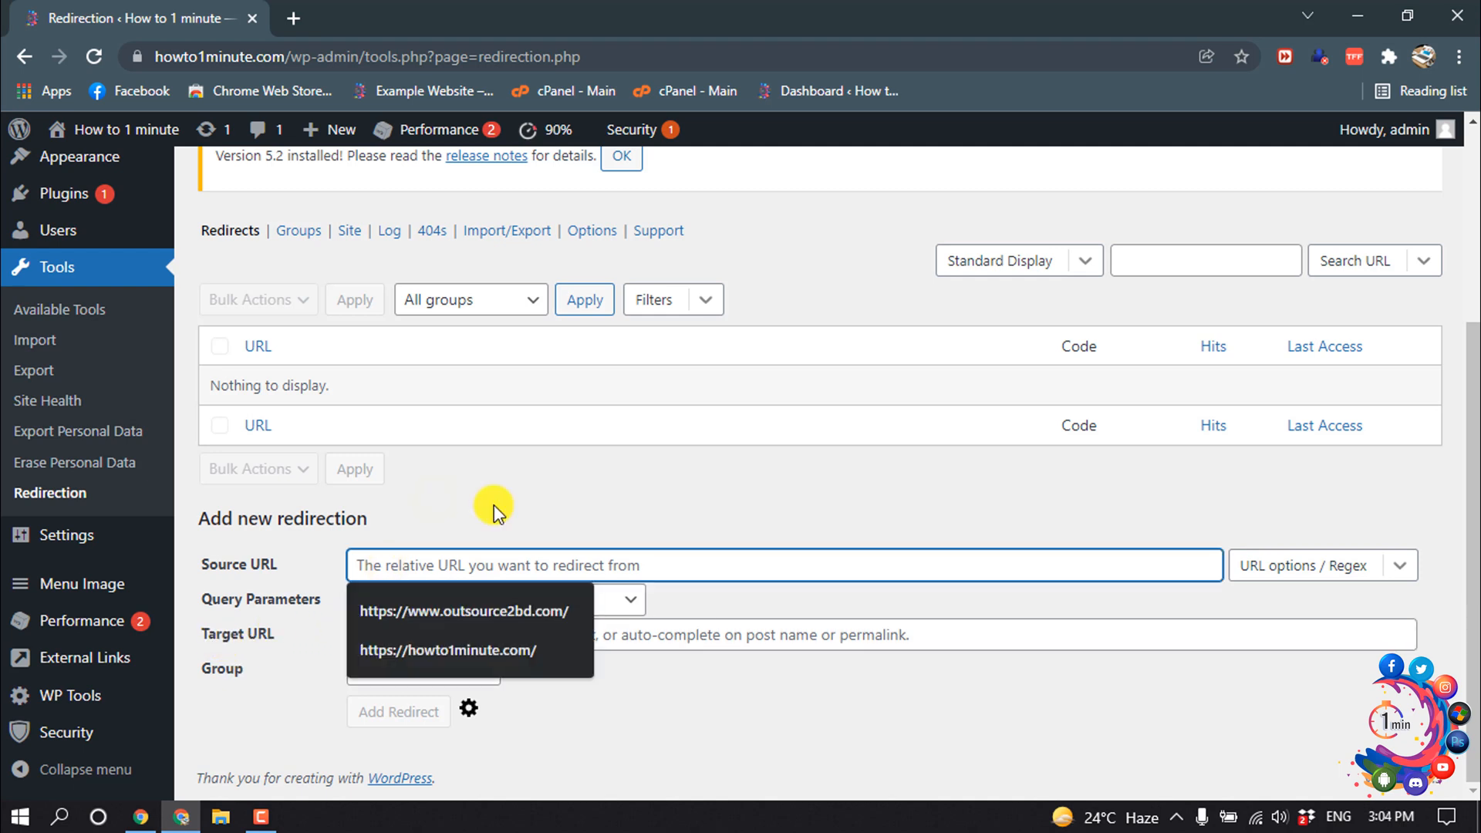
left_click(447, 650)
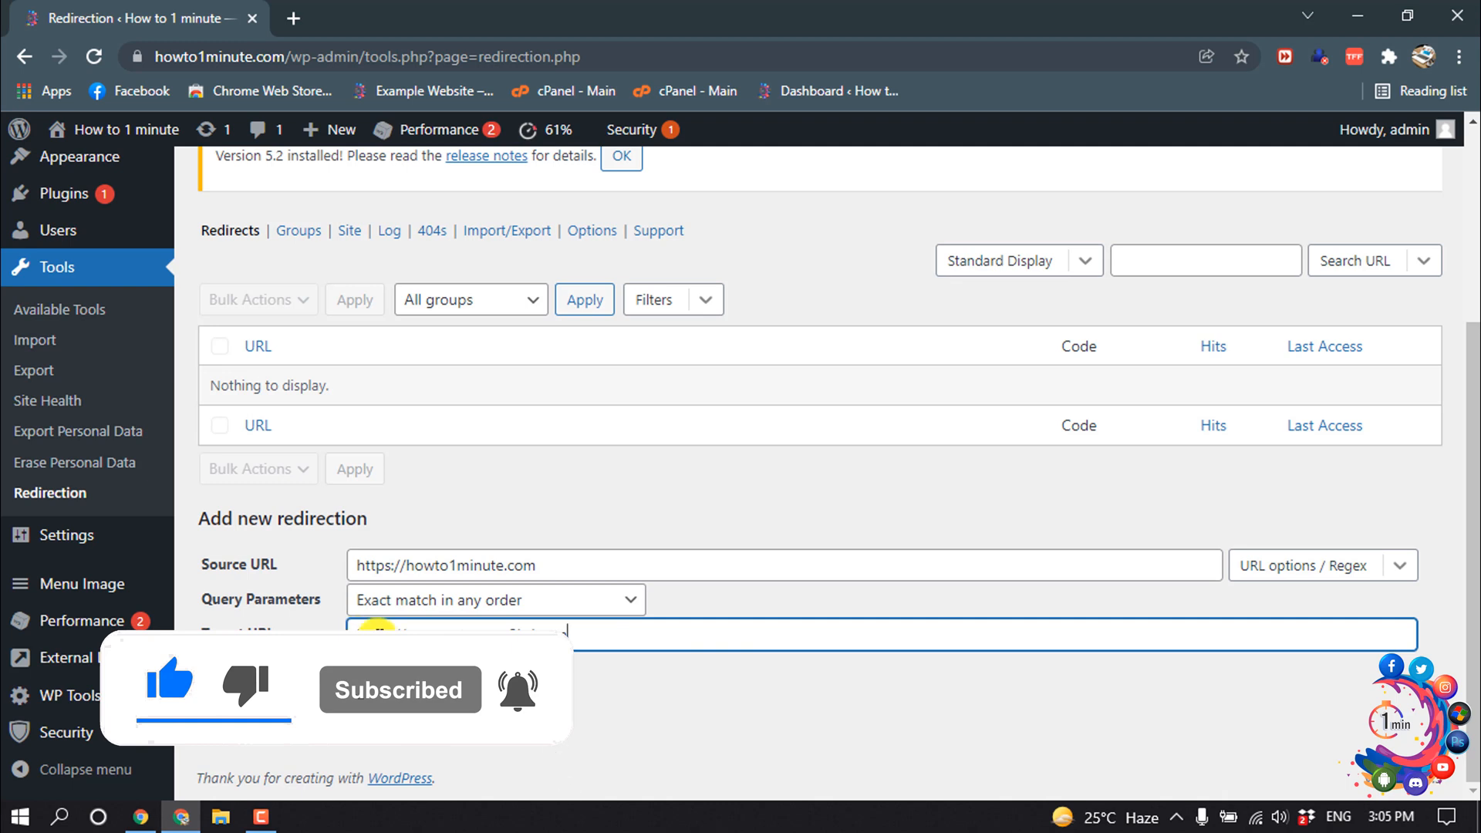
type("https://www.outsource2bd.com")
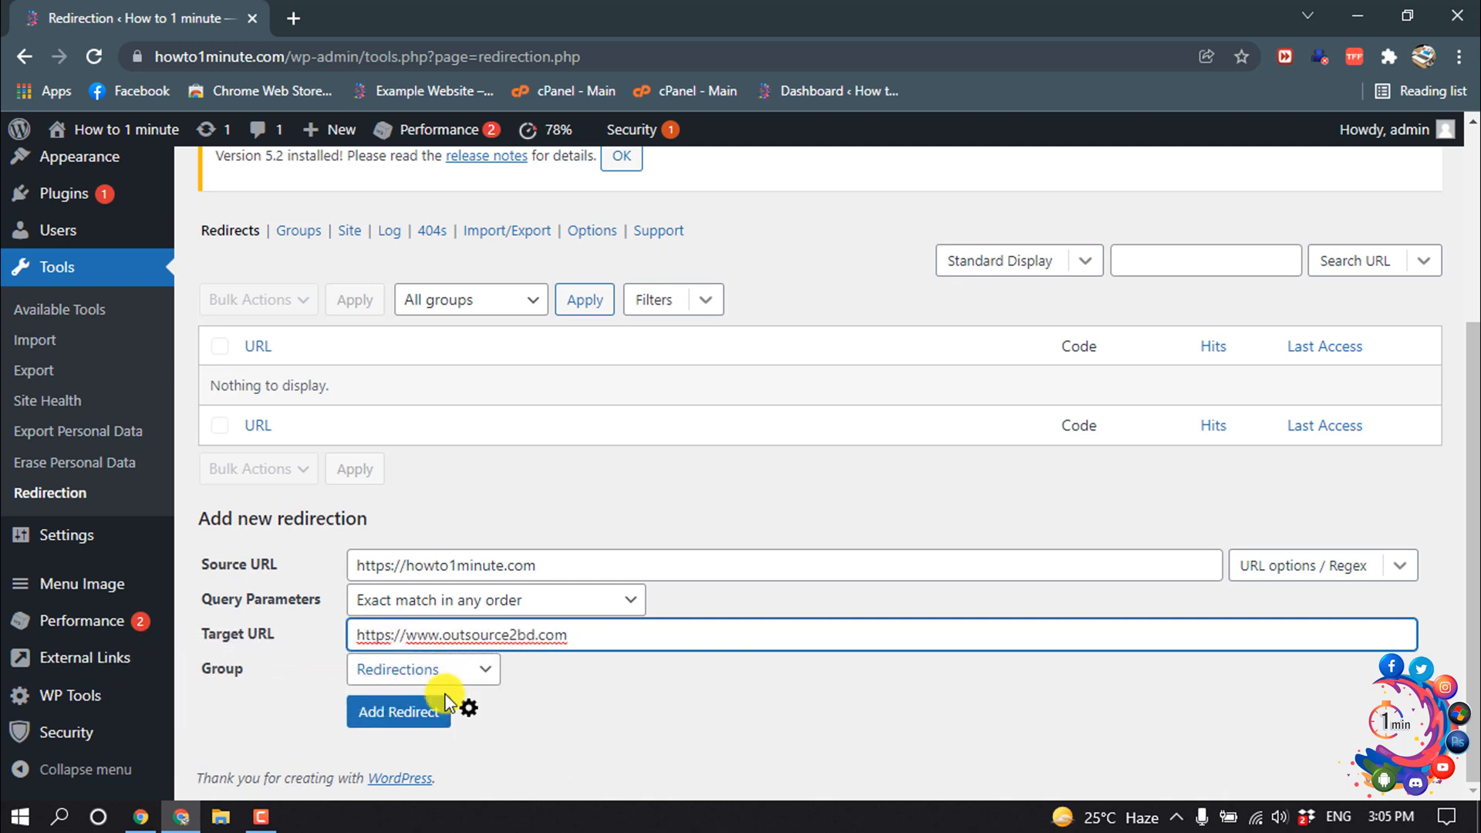
left_click(399, 712)
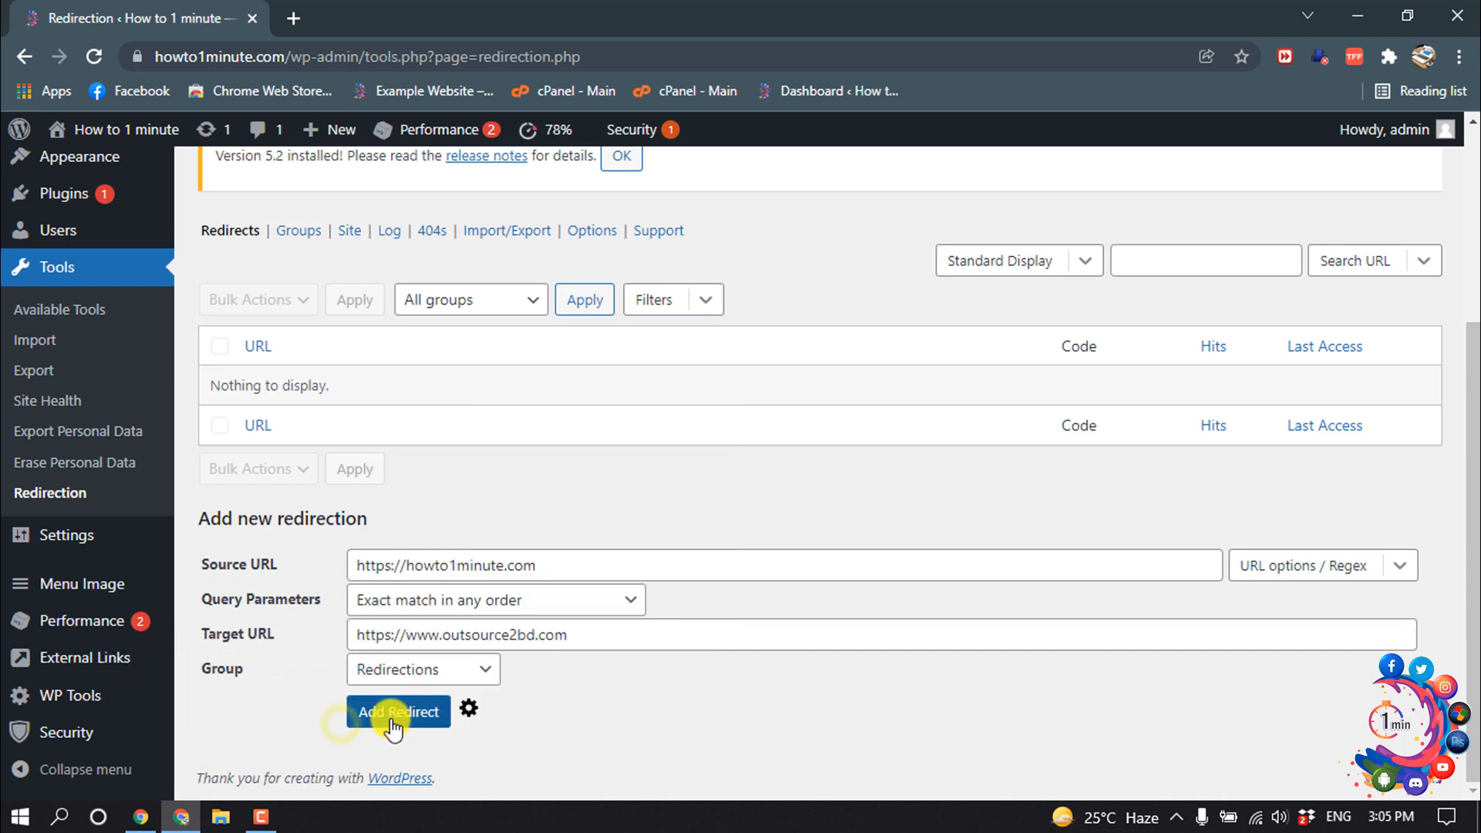
left_click(398, 711)
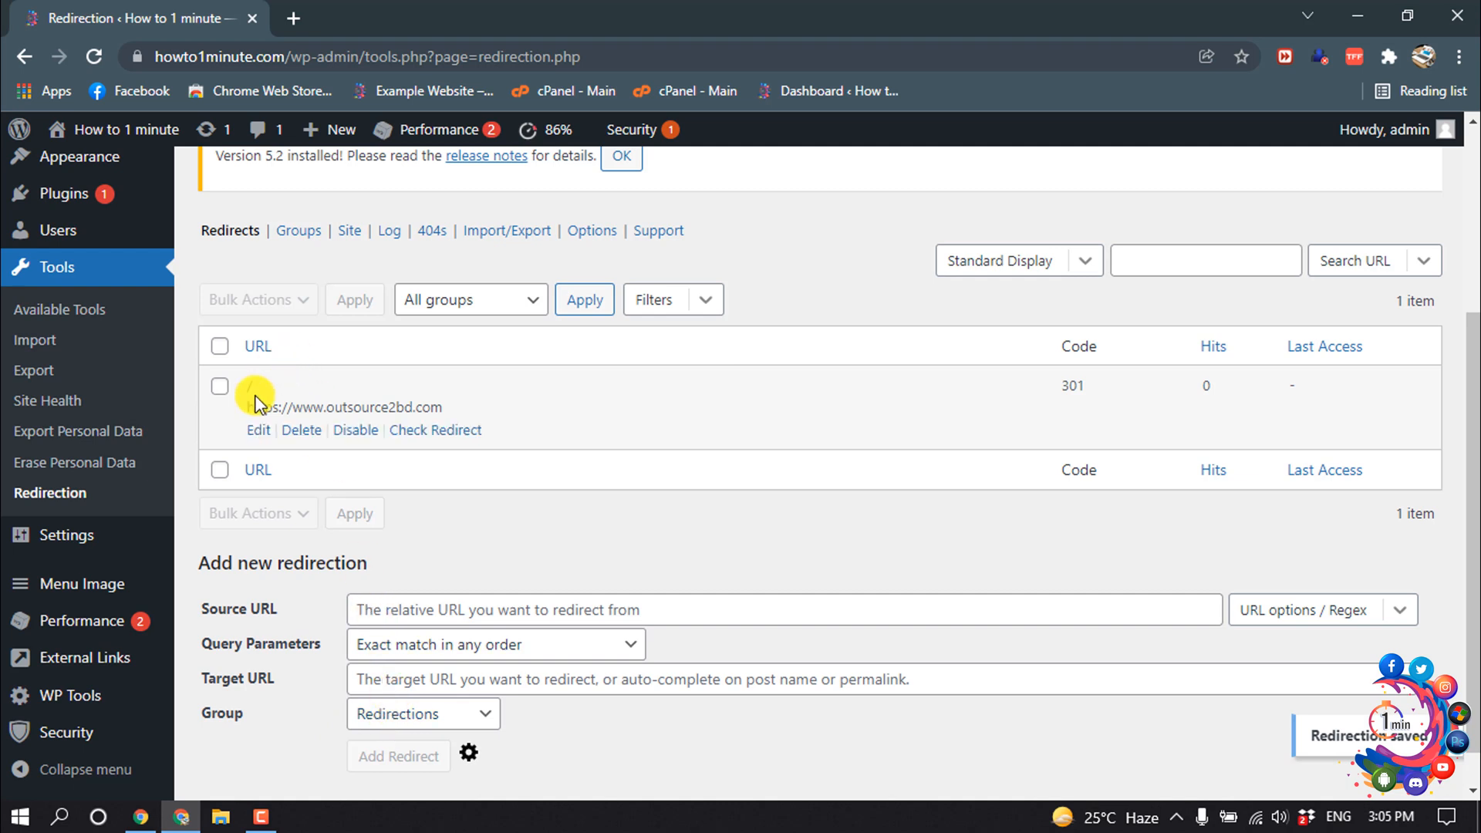